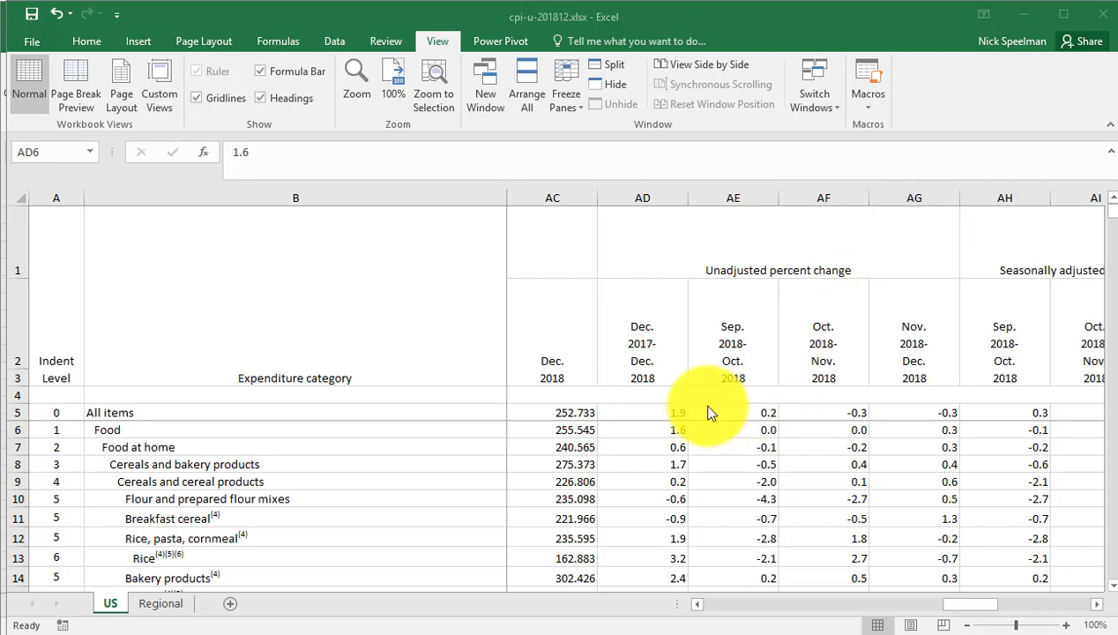
pyautogui.moveTo(675, 430)
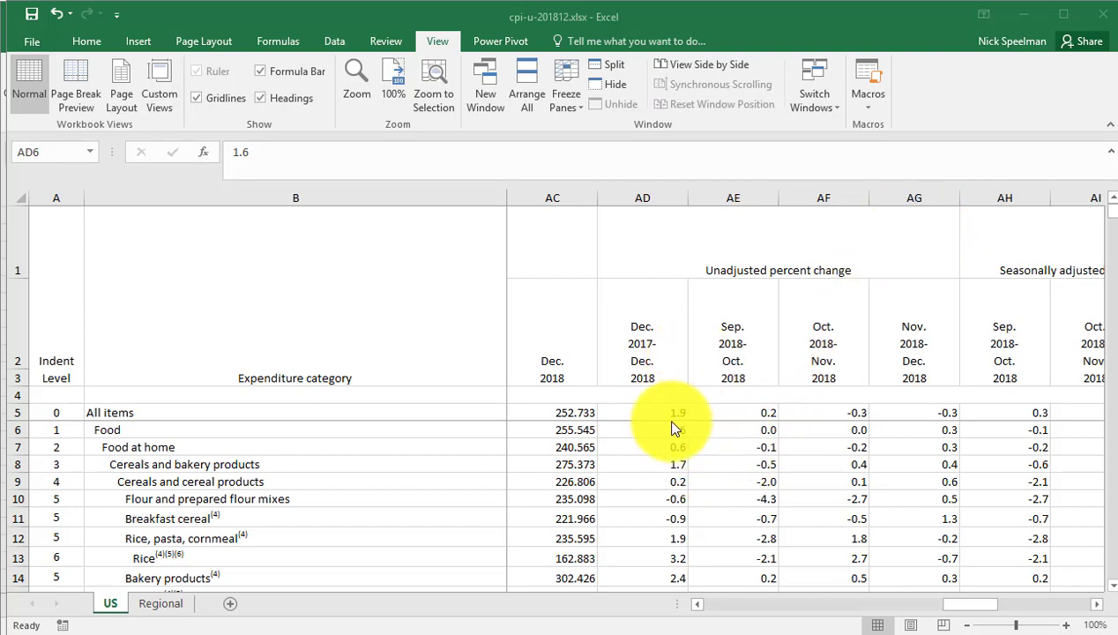
pyautogui.moveTo(789, 277)
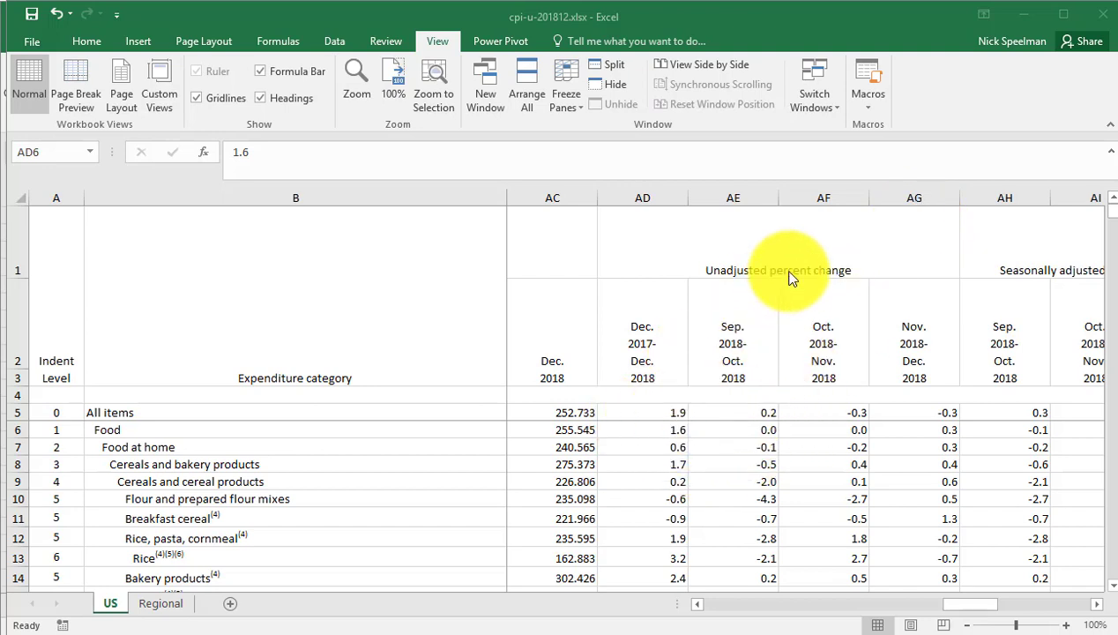
pyautogui.moveTo(859, 281)
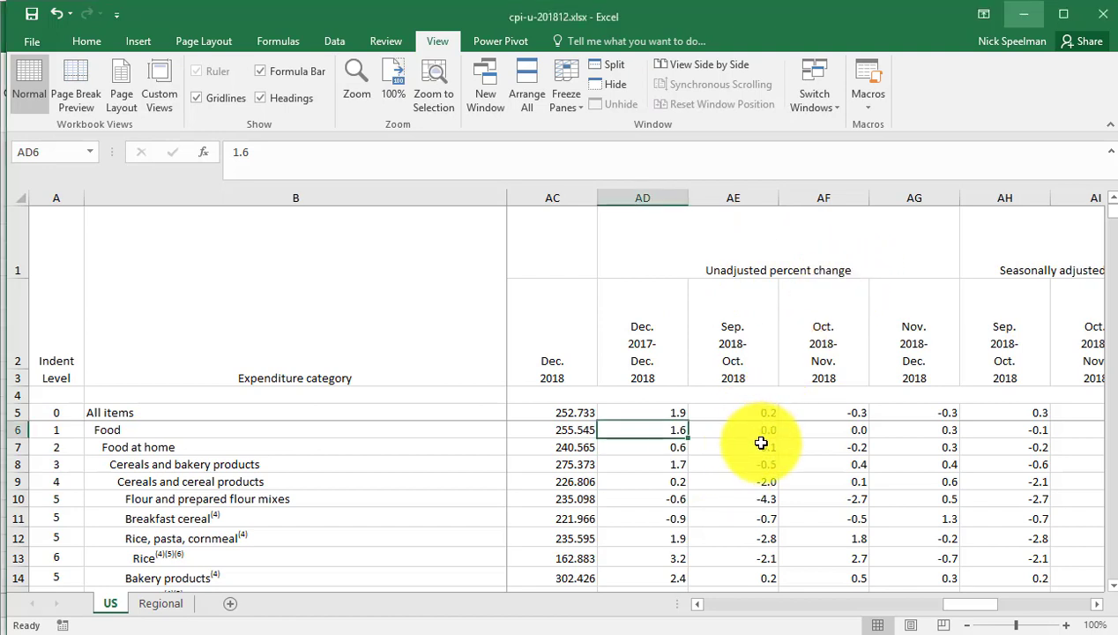
# - Select the change columns AD through AH and bring up their right-click actions
pyautogui.click(733, 411)
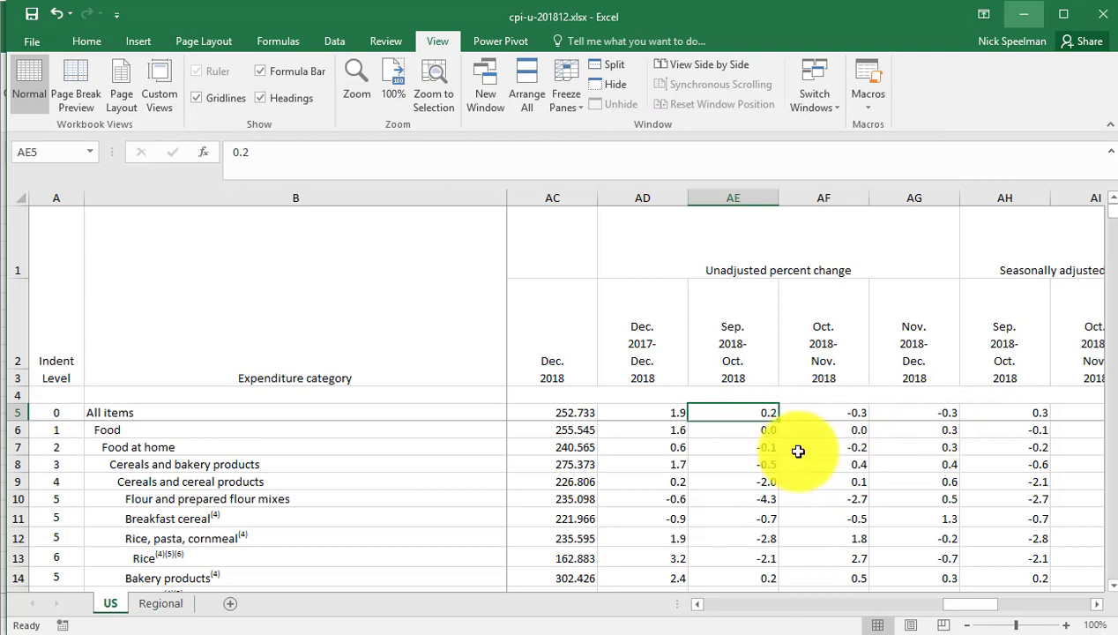
pyautogui.click(732, 197)
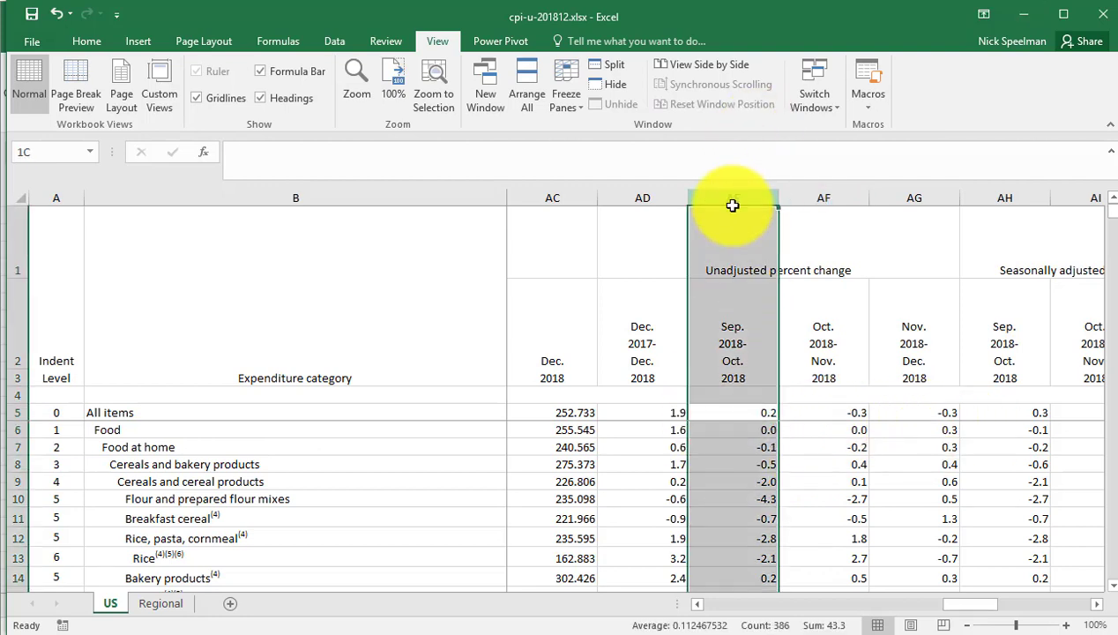
pyautogui.click(733, 411)
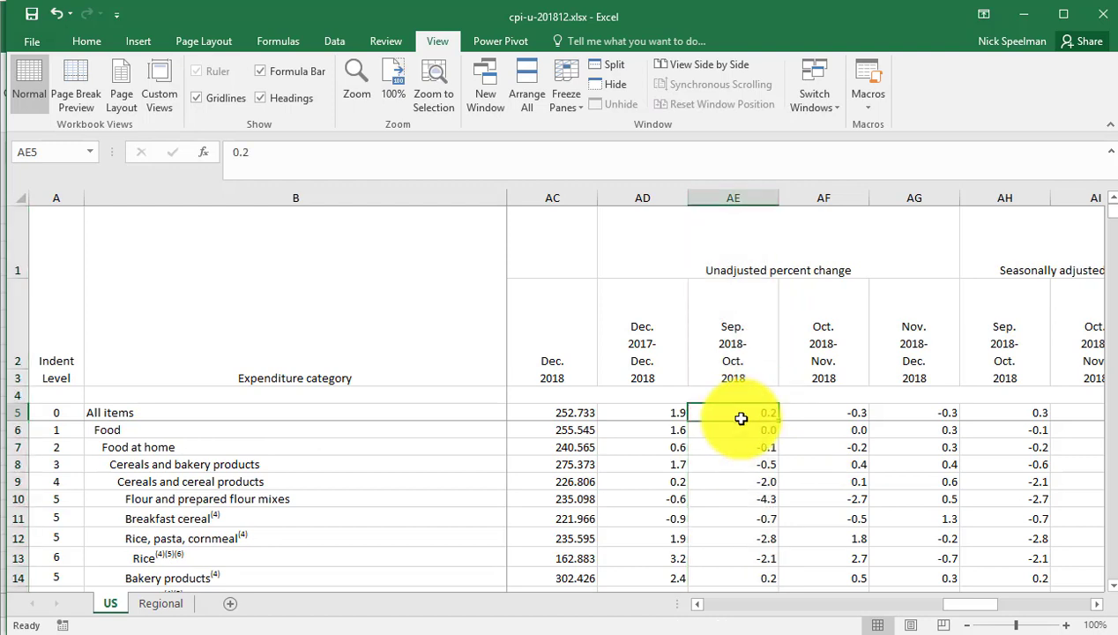
pyautogui.moveTo(801, 430)
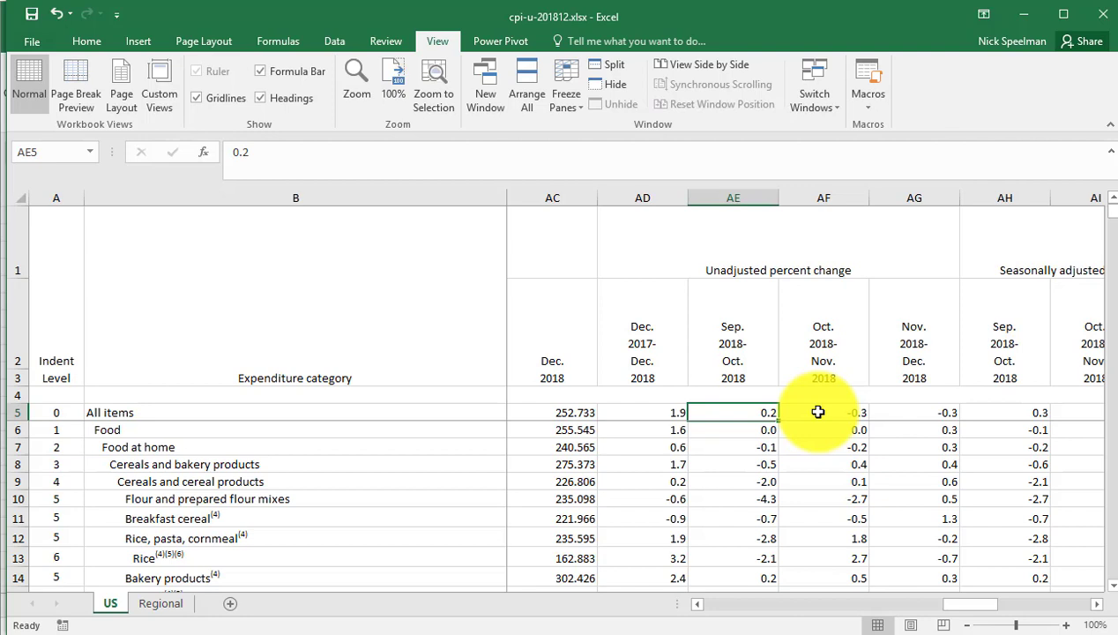
pyautogui.moveTo(738, 132)
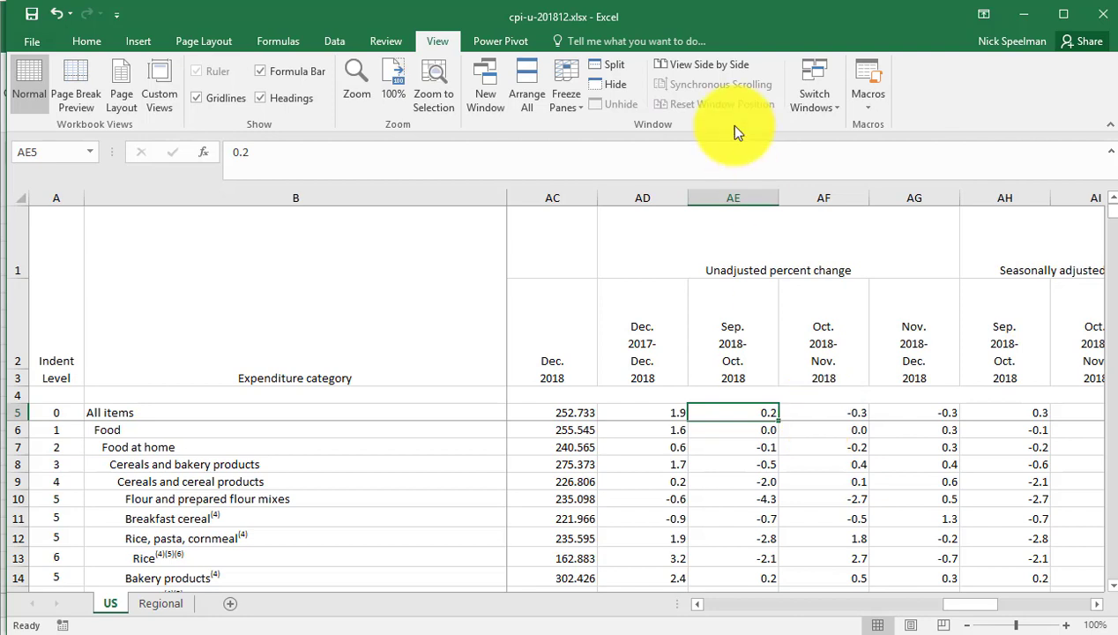
pyautogui.moveTo(857, 267)
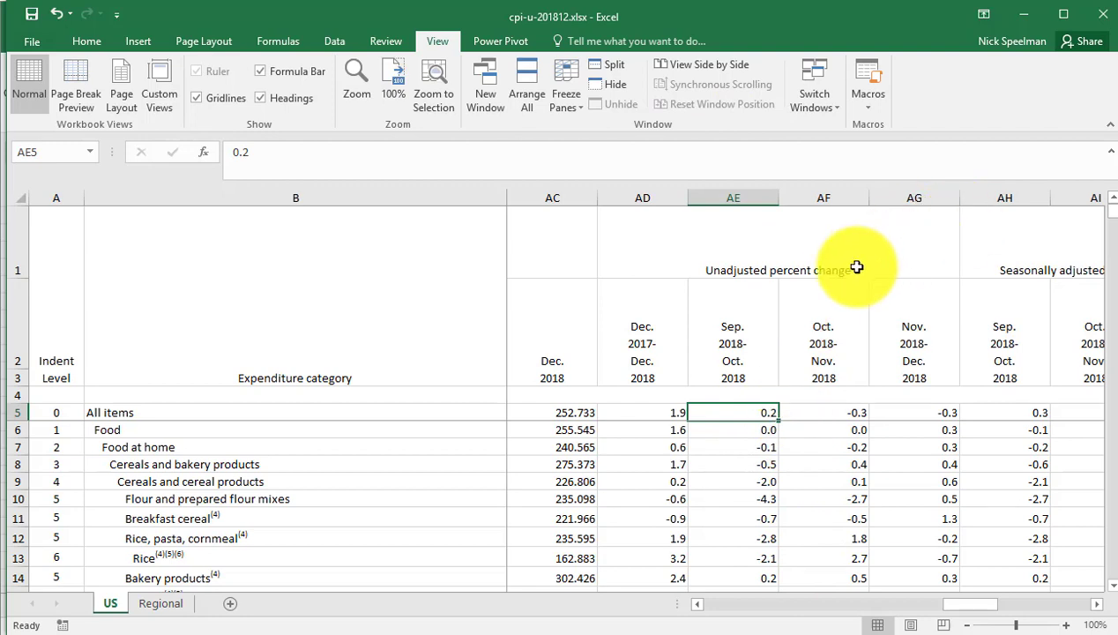
pyautogui.moveTo(822, 188)
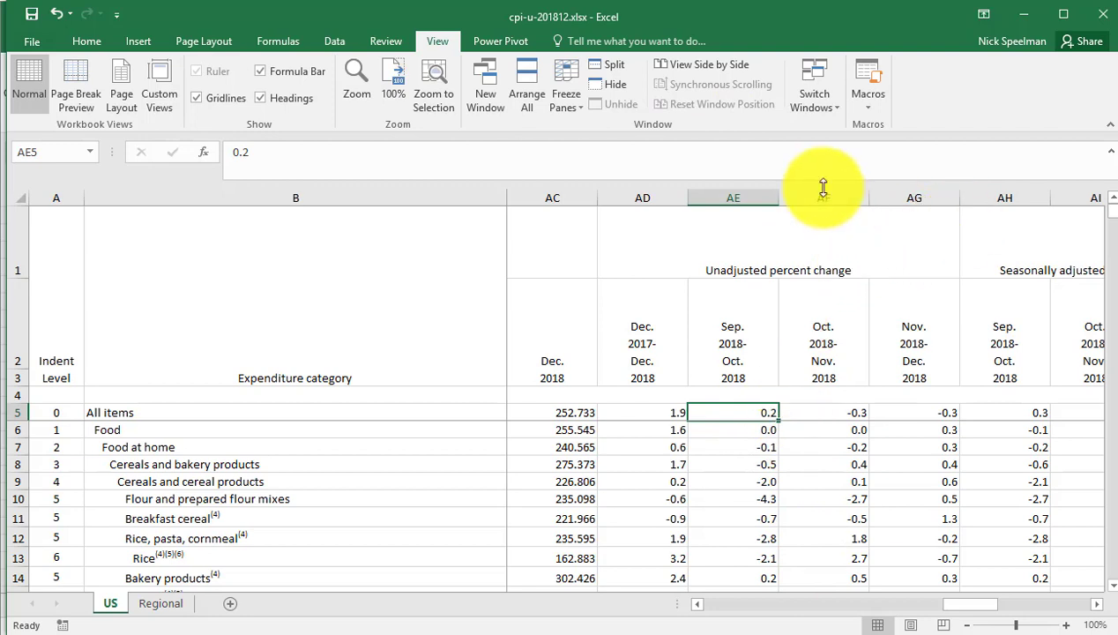
pyautogui.moveTo(709, 207)
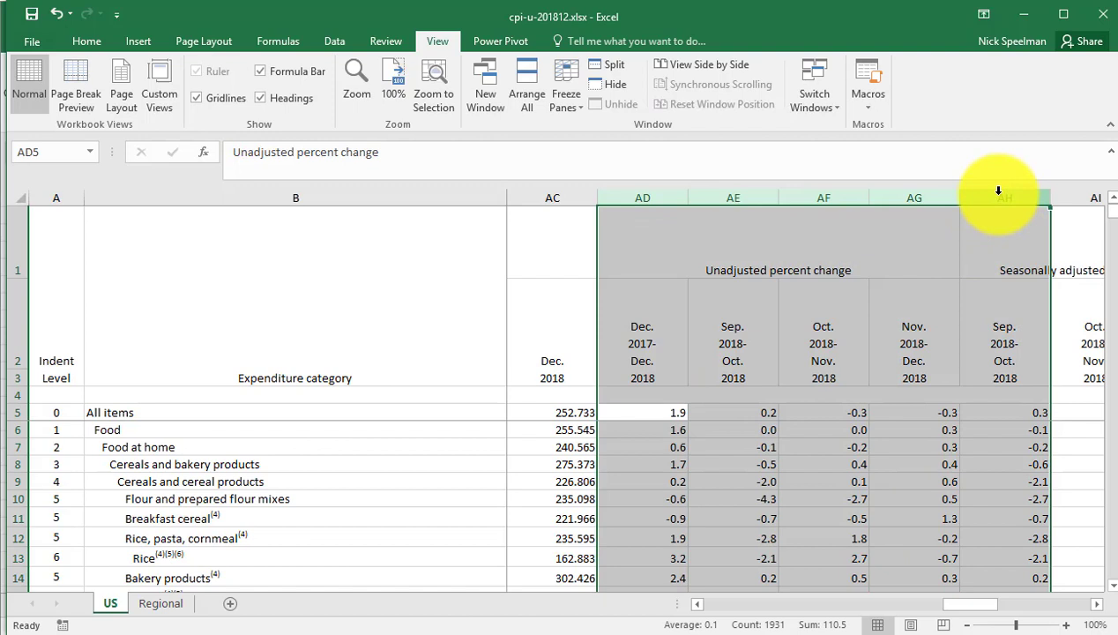
pyautogui.rightClick(1003, 196)
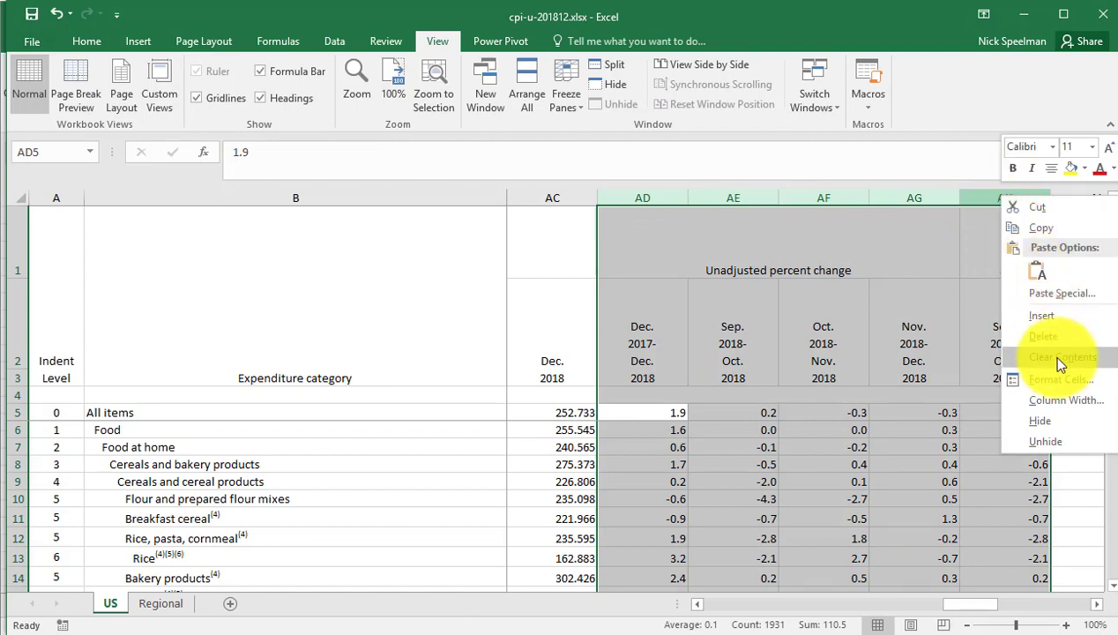
# - Format the selected columns as Percentage with 2 decimals via Format Cells, giving values like 190.00%
pyautogui.click(1060, 379)
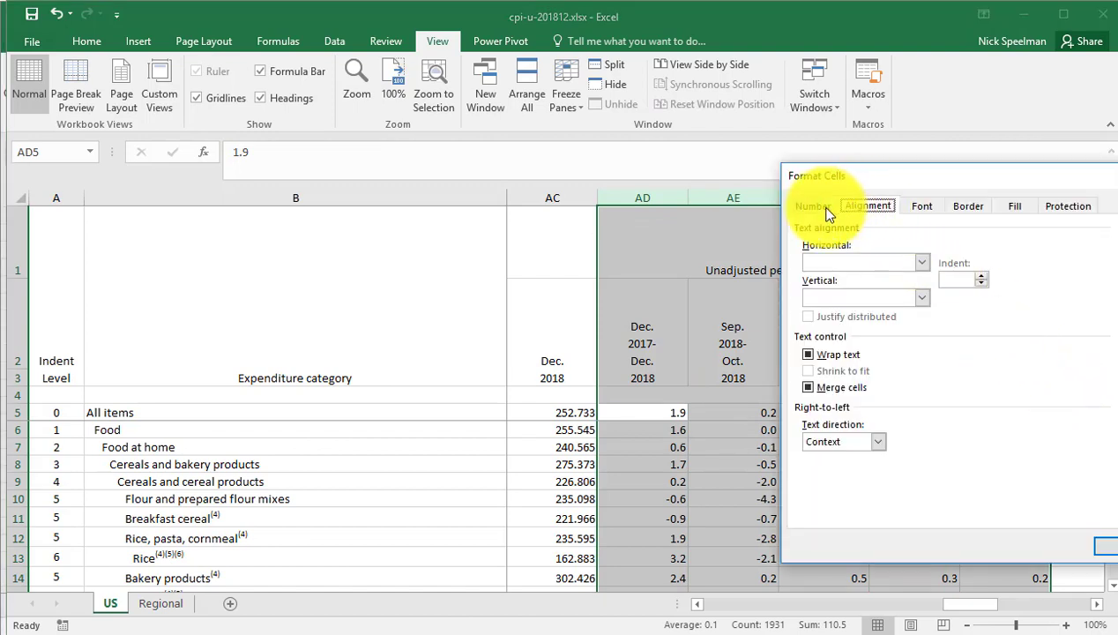
pyautogui.click(811, 205)
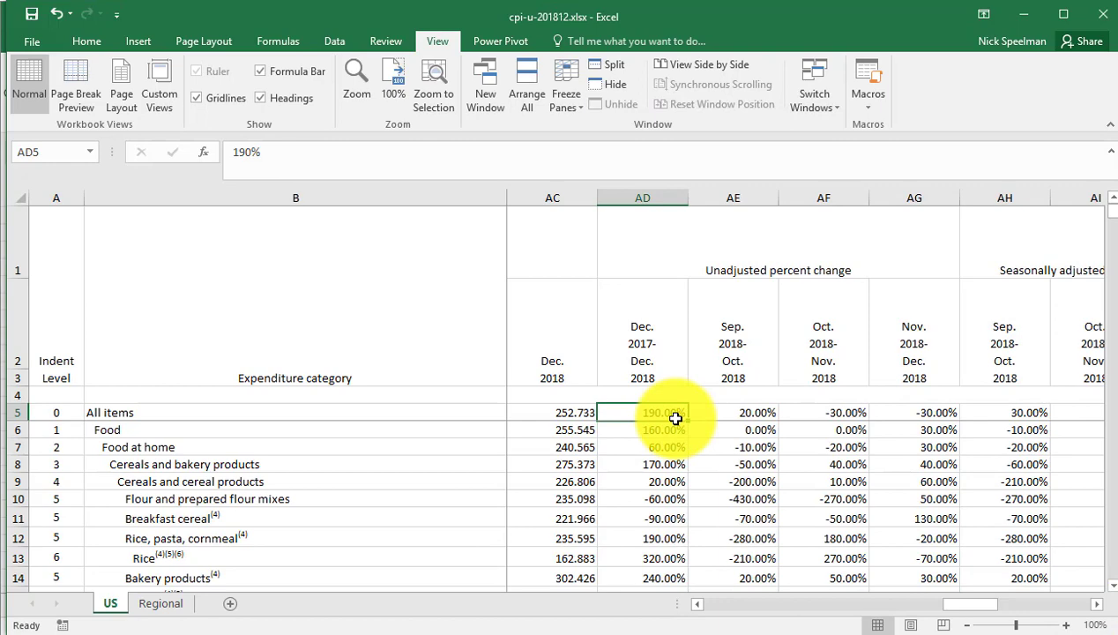
pyautogui.click(823, 412)
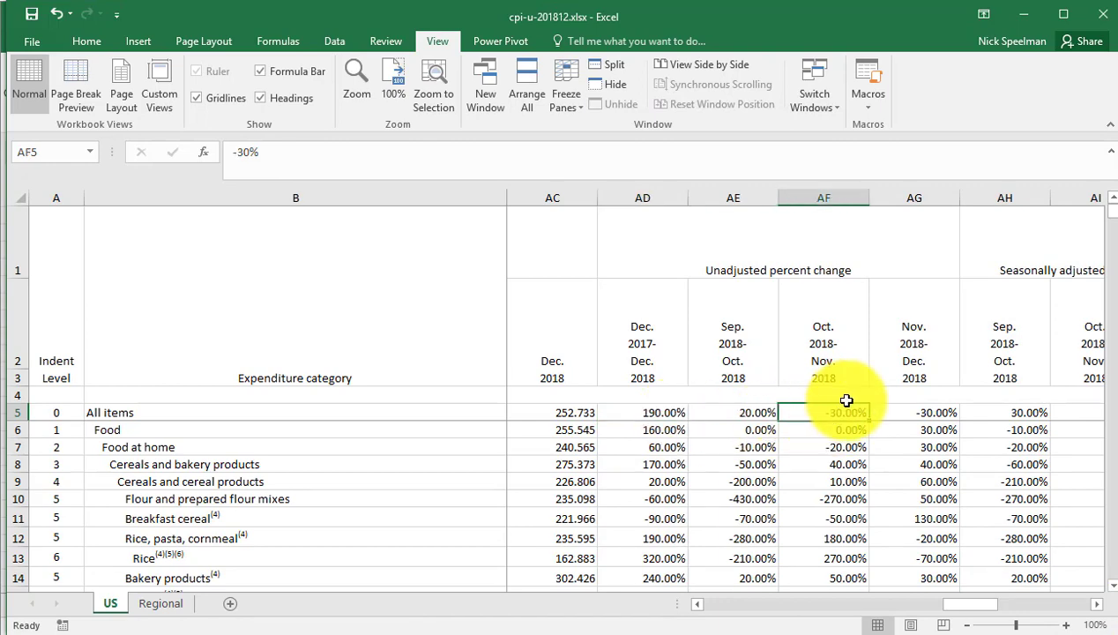